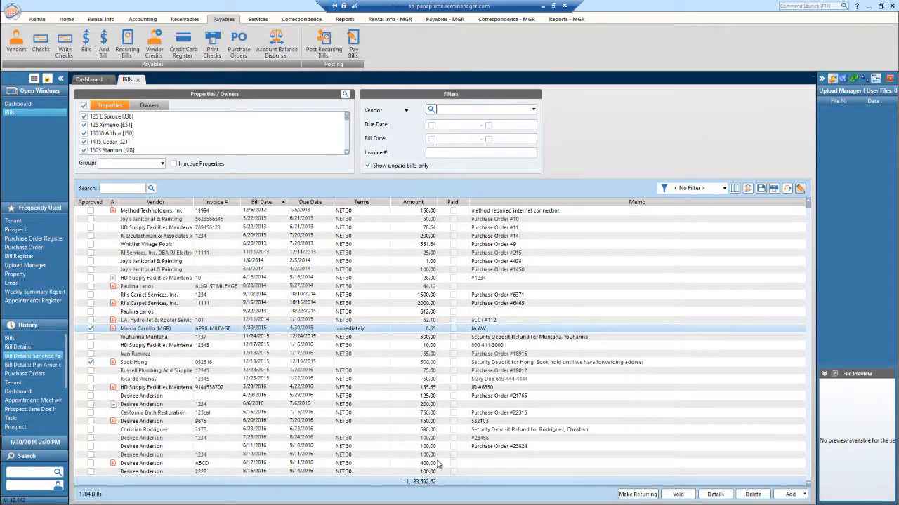
pyautogui.moveTo(781, 202)
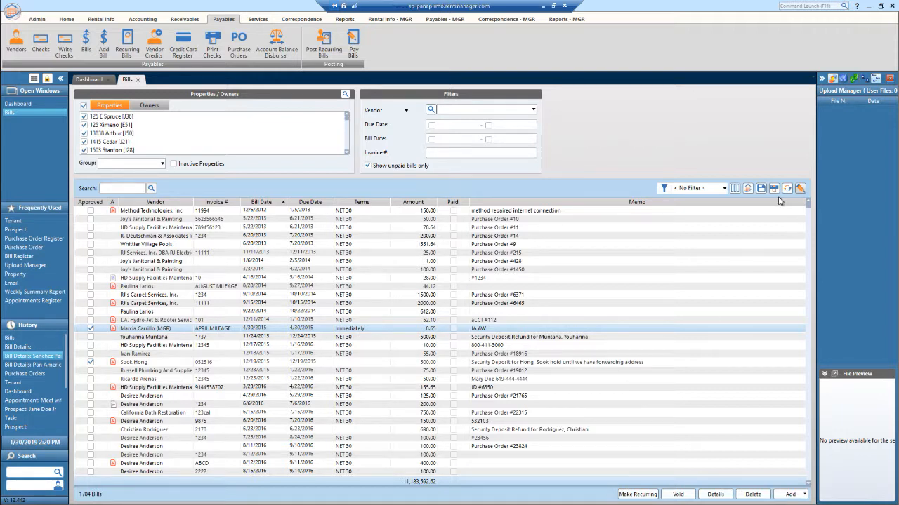
pyautogui.moveTo(105, 253)
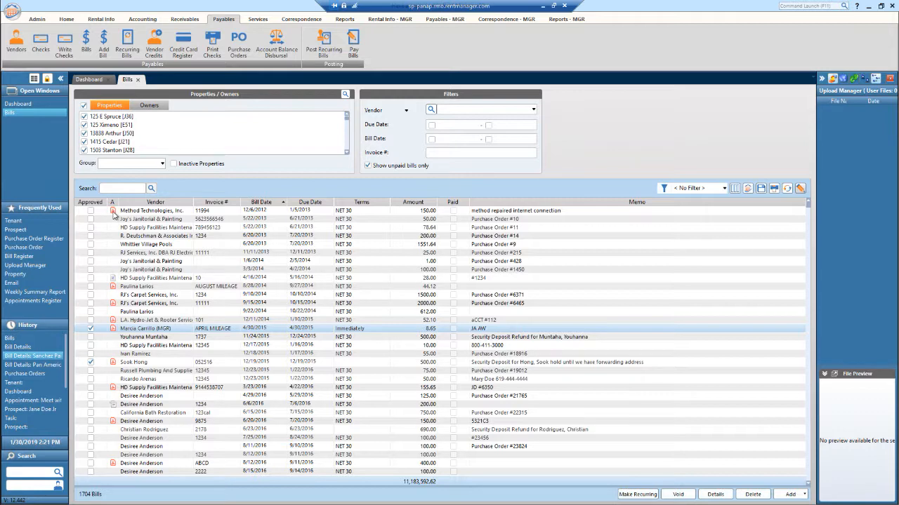
pyautogui.moveTo(331, 306)
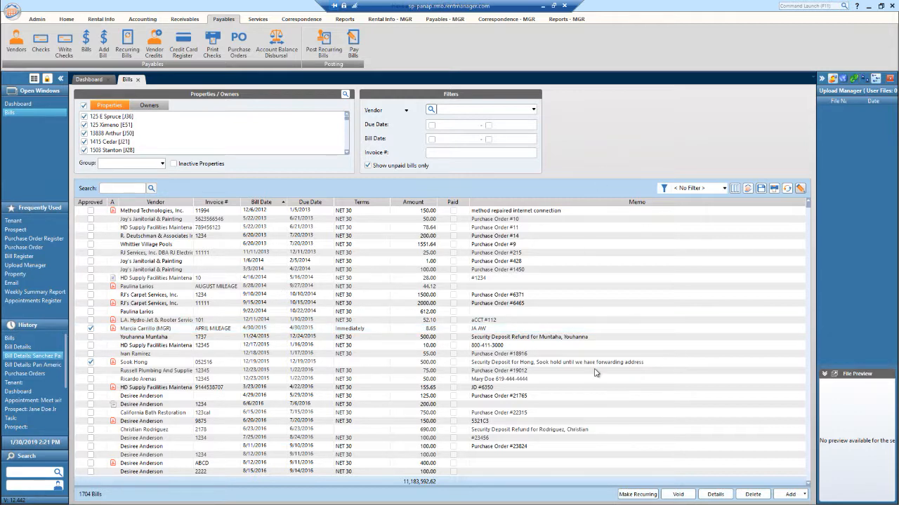
# Set the bills filter's payee type to Vendor and browse the vendor list toward Sanchez Painting.
pyautogui.scroll(-3)
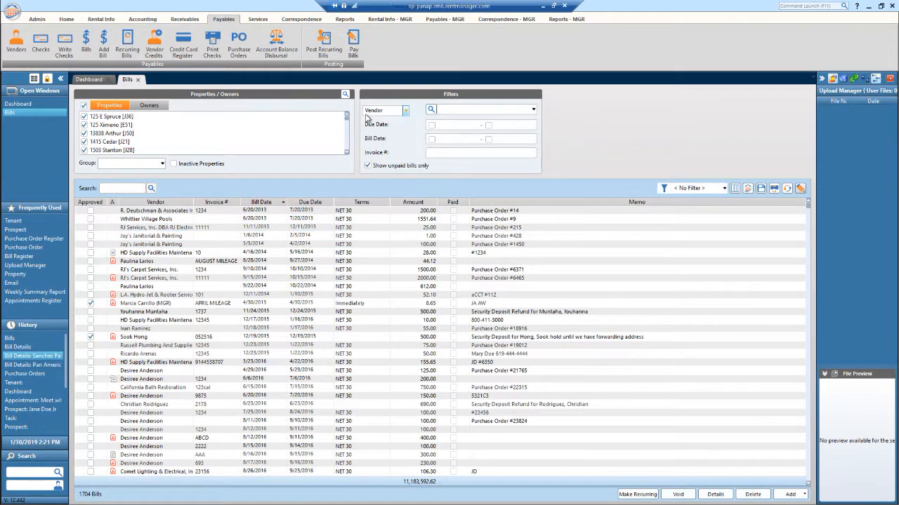
pyautogui.click(409, 110)
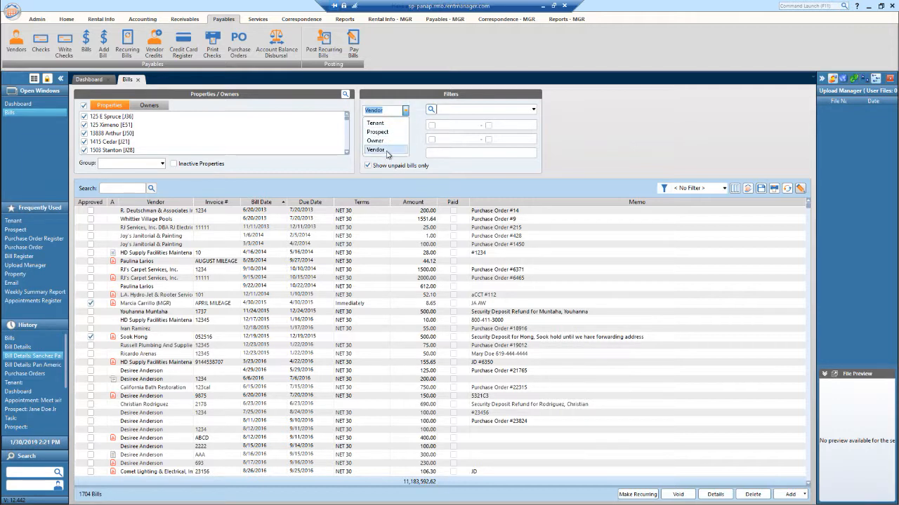
pyautogui.click(376, 148)
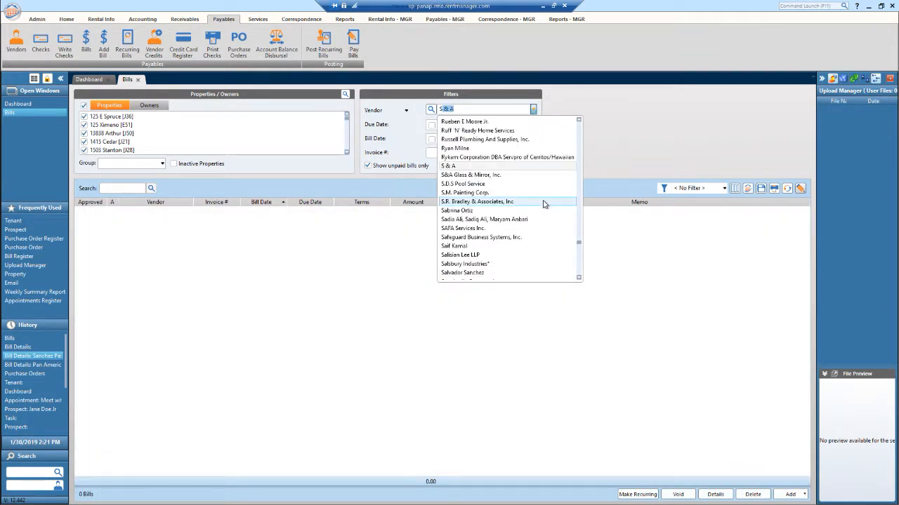
pyautogui.scroll(-3)
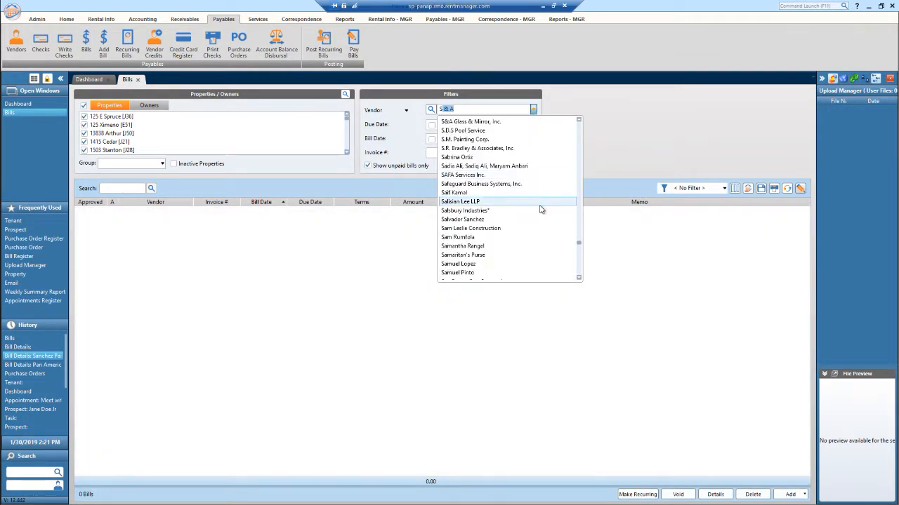
pyautogui.scroll(-3)
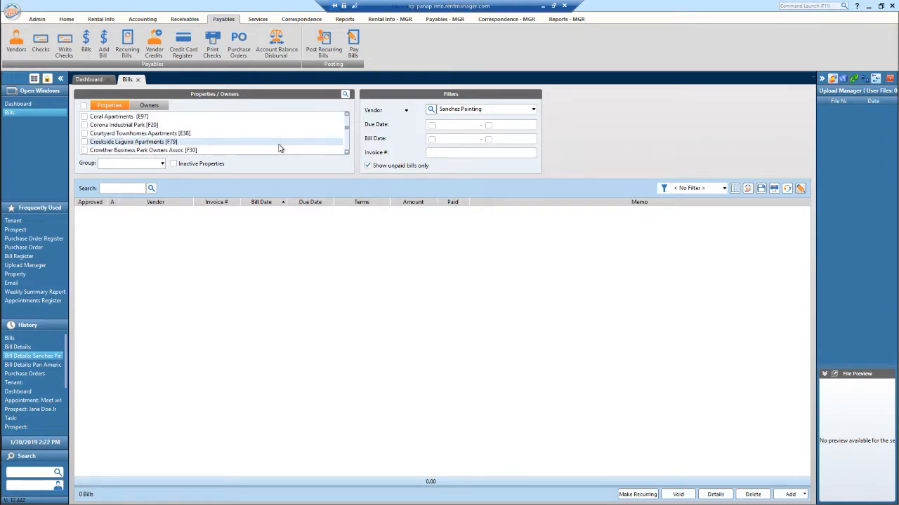
pyautogui.click(85, 140)
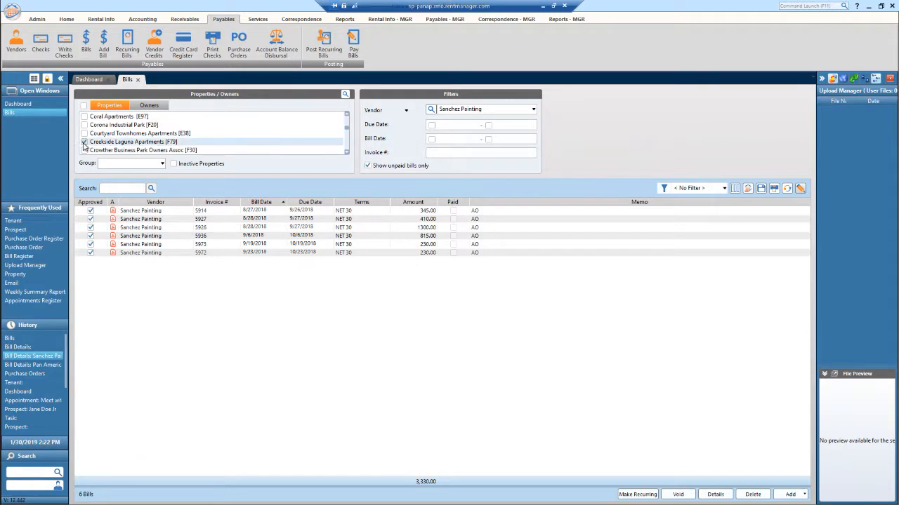
pyautogui.click(84, 140)
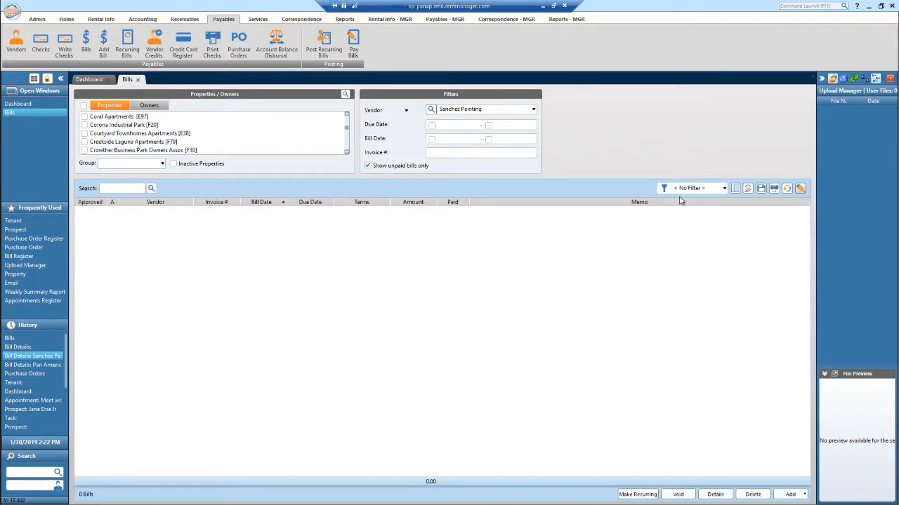
pyautogui.moveTo(662, 189)
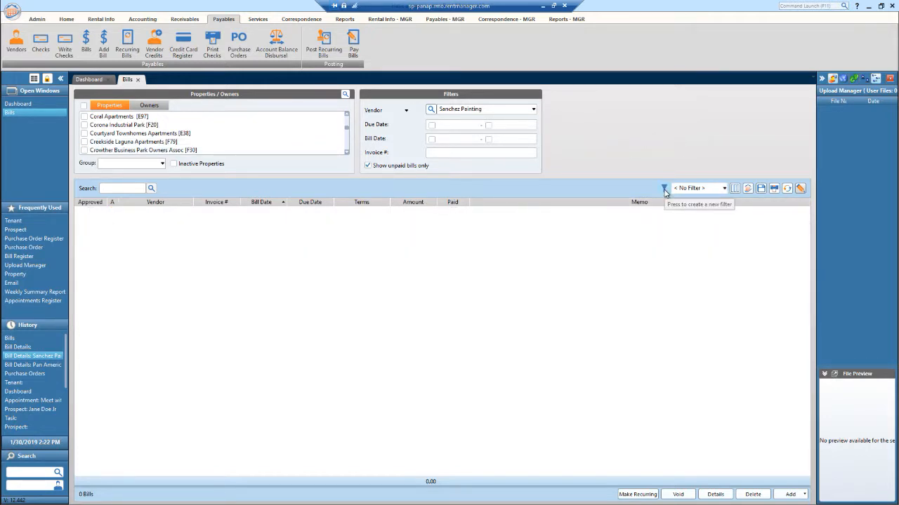
pyautogui.click(663, 188)
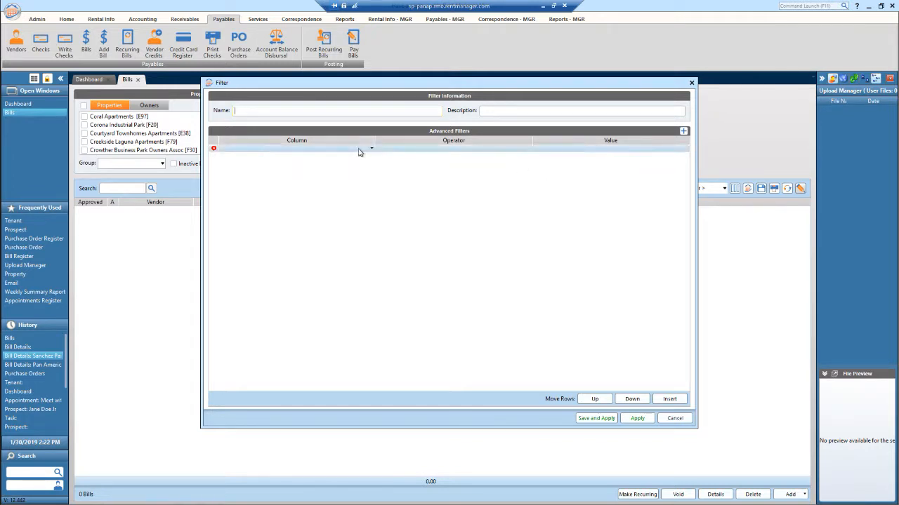
pyautogui.click(371, 148)
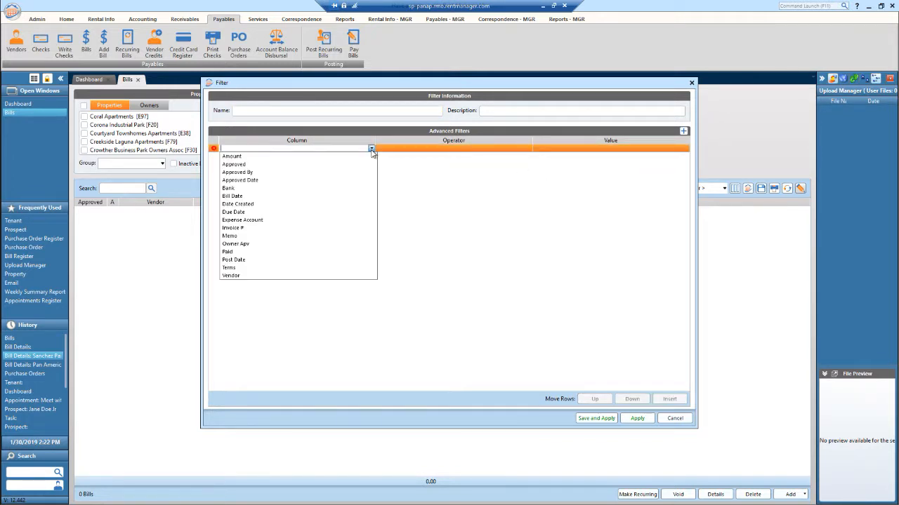
pyautogui.moveTo(298, 251)
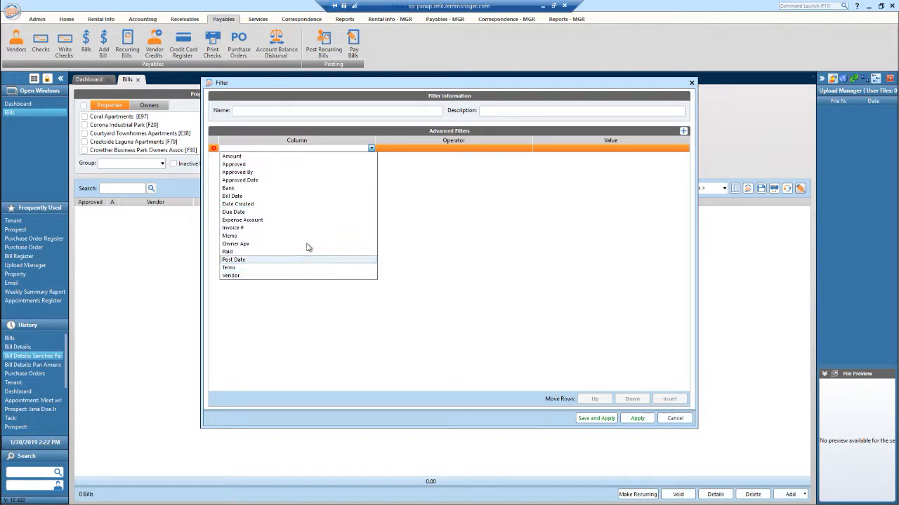
pyautogui.moveTo(290, 196)
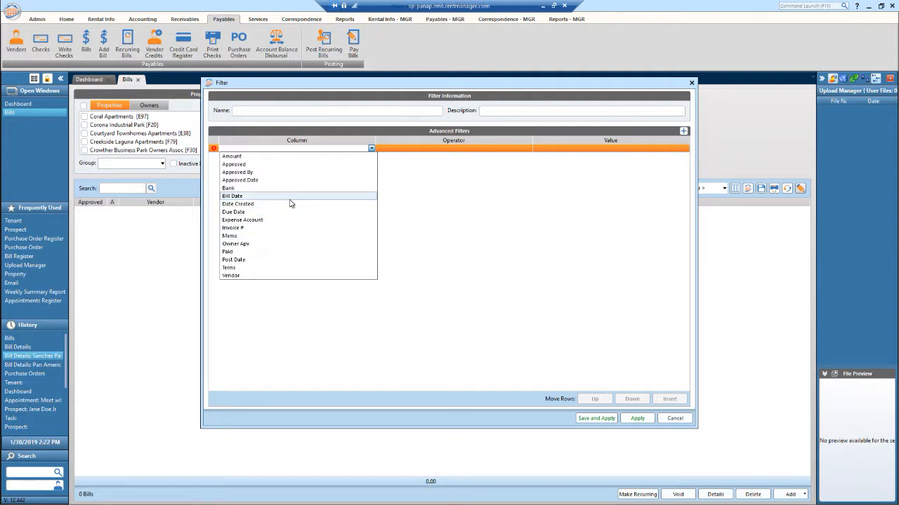
pyautogui.moveTo(288, 188)
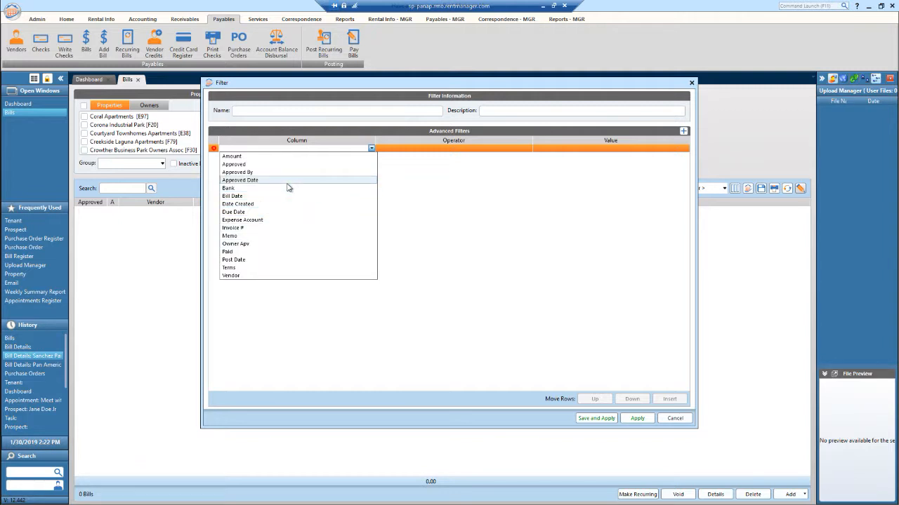
pyautogui.click(452, 199)
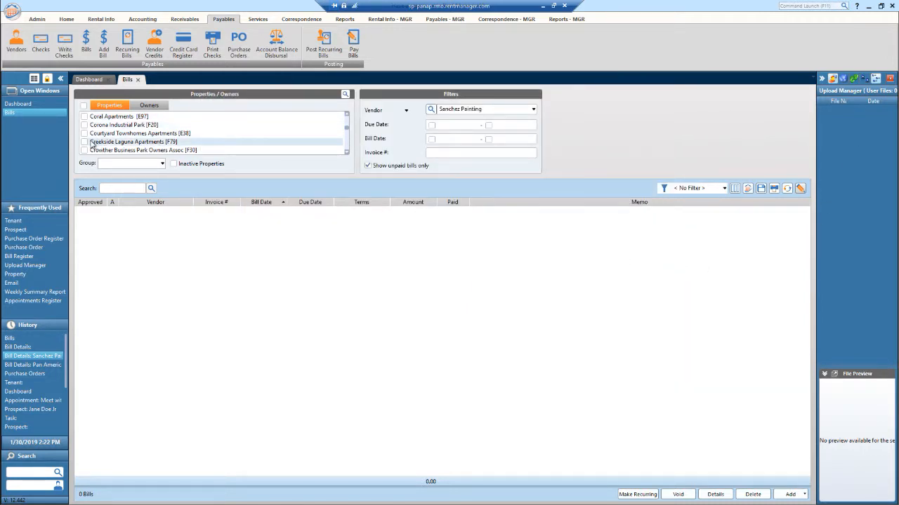
# Check Creekside Laguna Apartments so the six unpaid Sanchez Painting bills are listed.
pyautogui.click(84, 142)
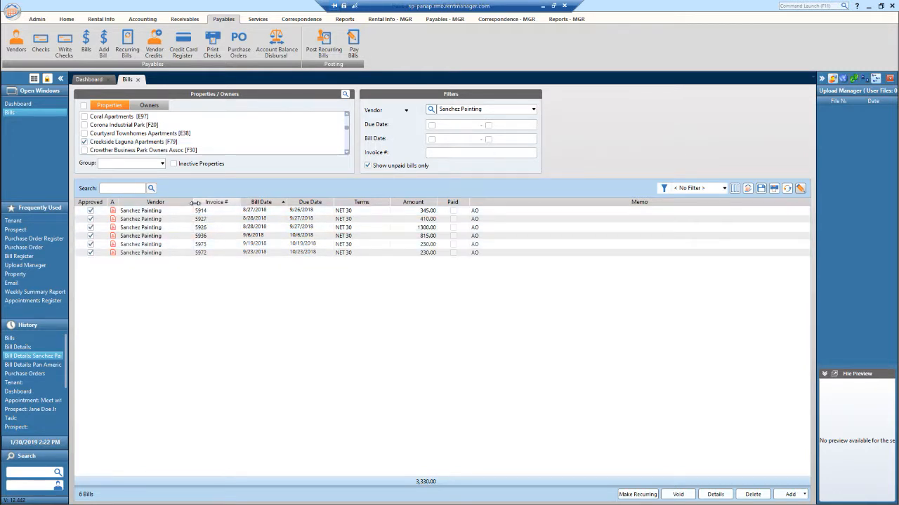
pyautogui.click(210, 210)
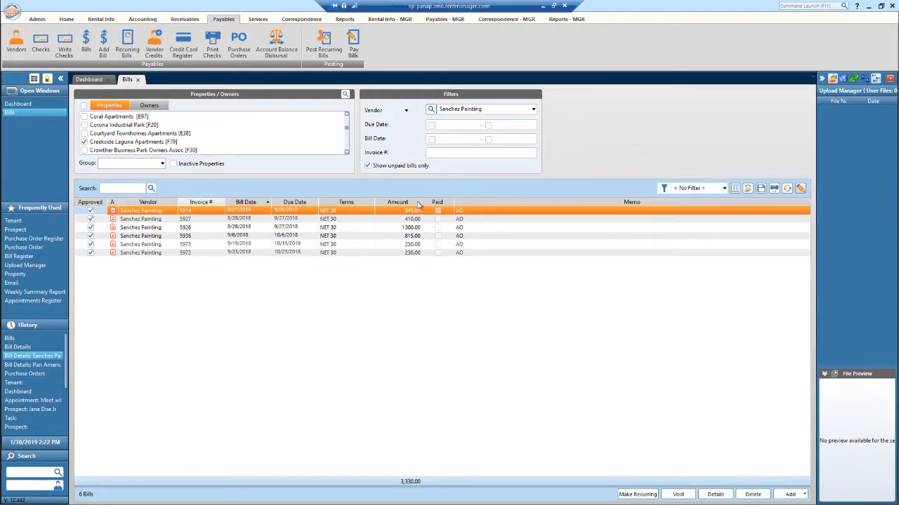
pyautogui.moveTo(666, 222)
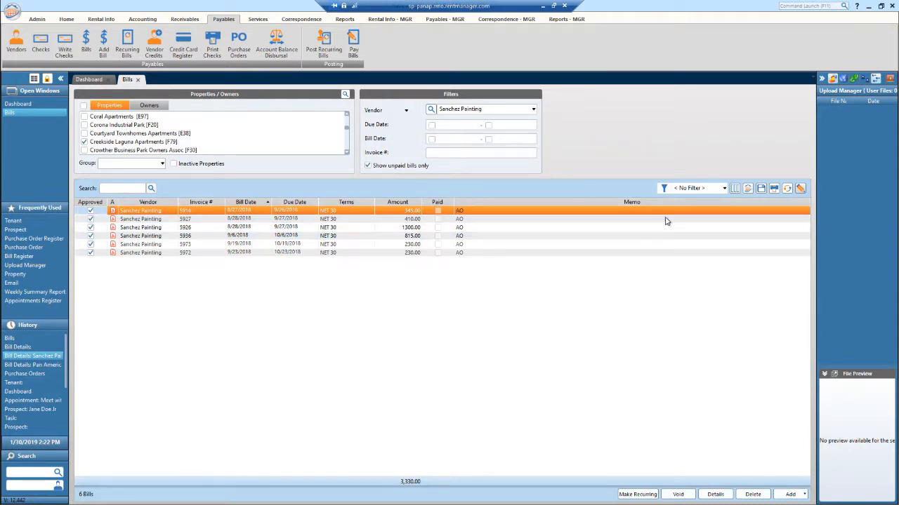
pyautogui.moveTo(735, 188)
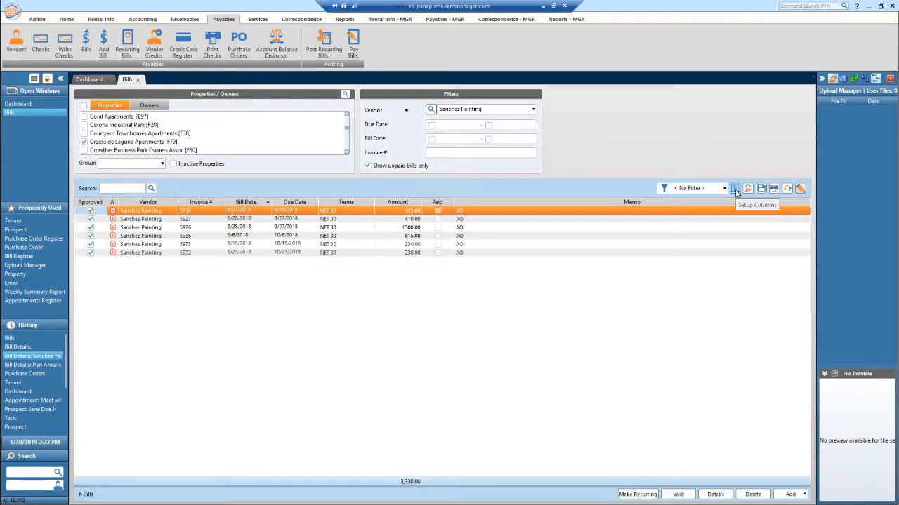
# Add Property Short Names to the bills list columns via Setup Columns and confirm.
pyautogui.click(732, 189)
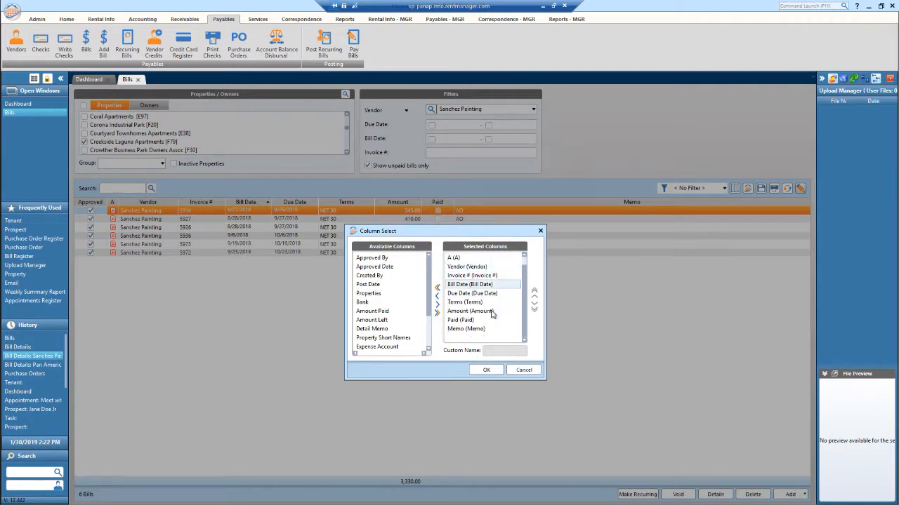
pyautogui.click(483, 320)
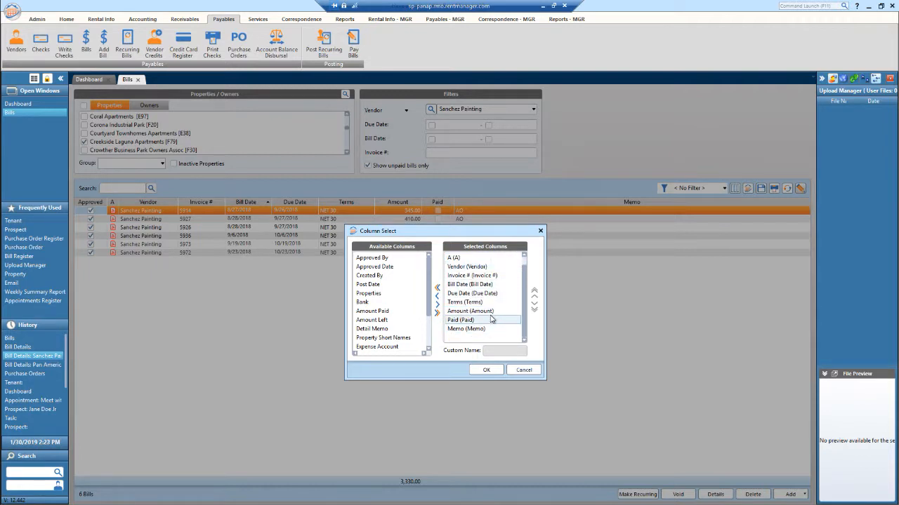
pyautogui.click(472, 283)
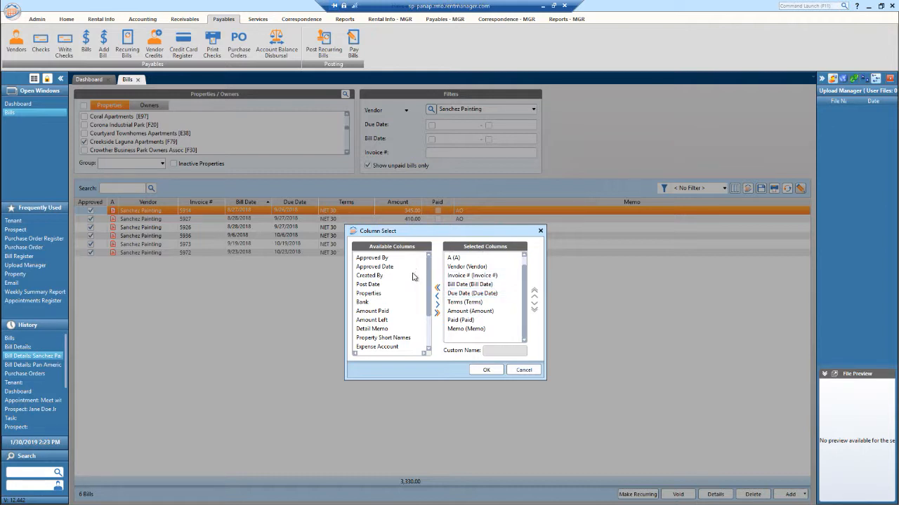
pyautogui.click(373, 267)
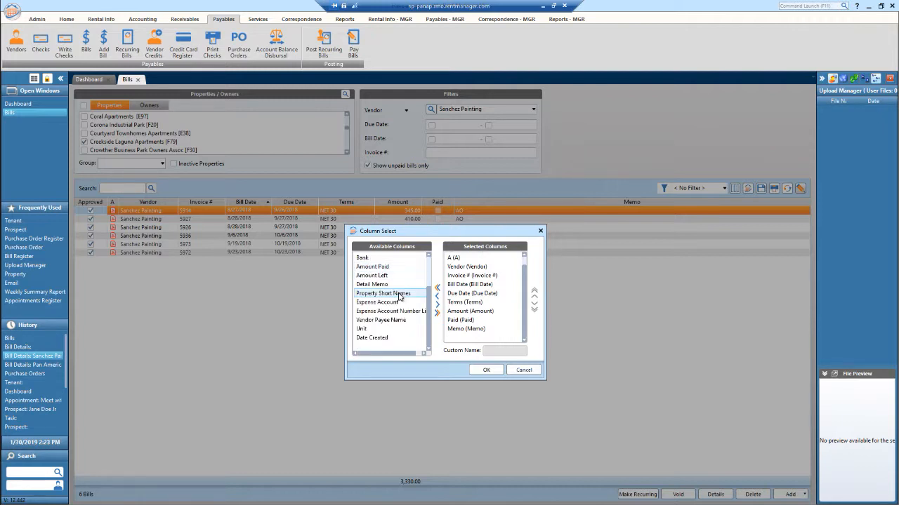
pyautogui.click(381, 293)
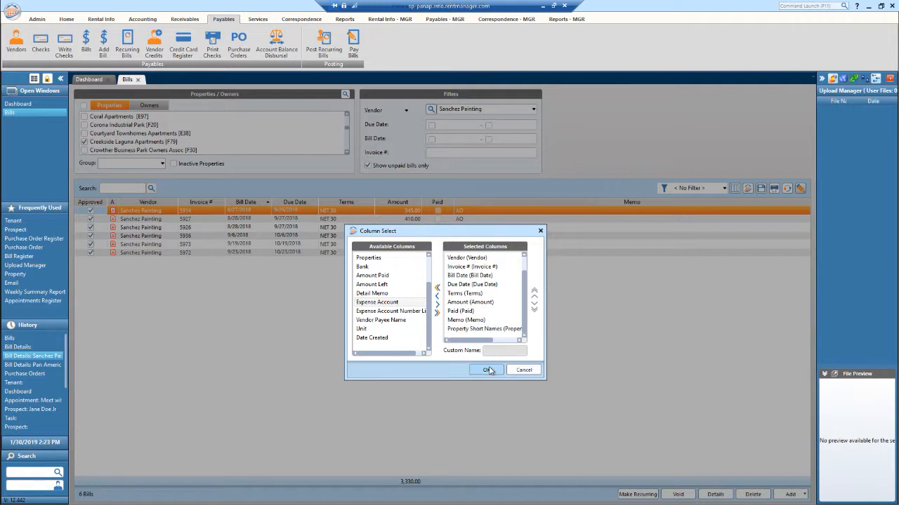
pyautogui.click(486, 371)
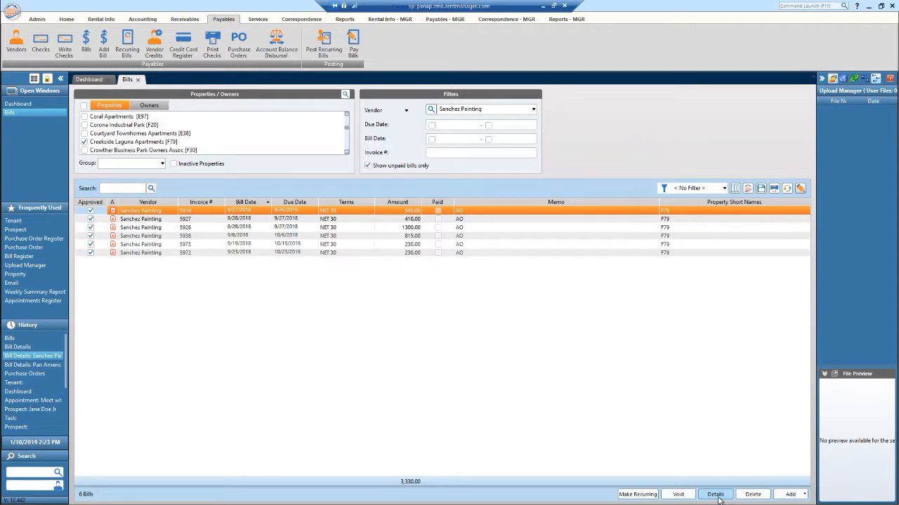
# Show the details of Sanchez Painting invoice 3914, $345 for interior painting at F79.
pyautogui.click(714, 494)
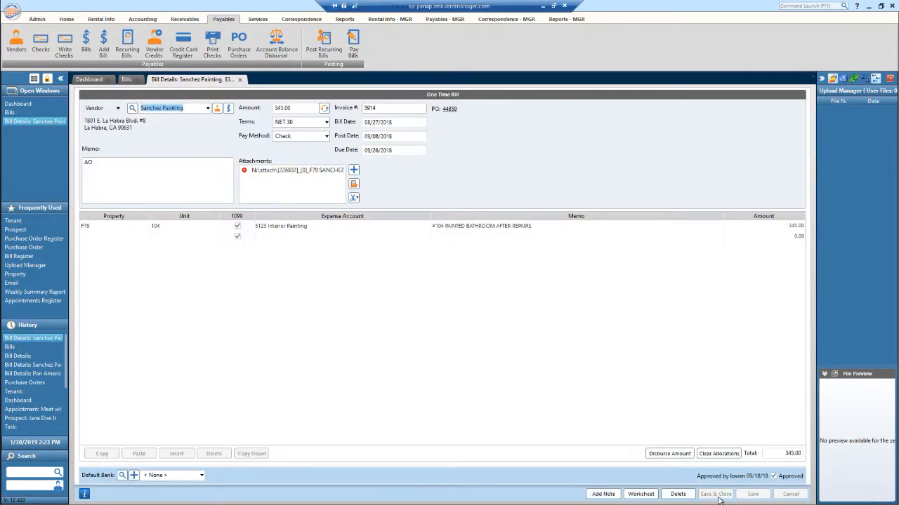
pyautogui.moveTo(667, 298)
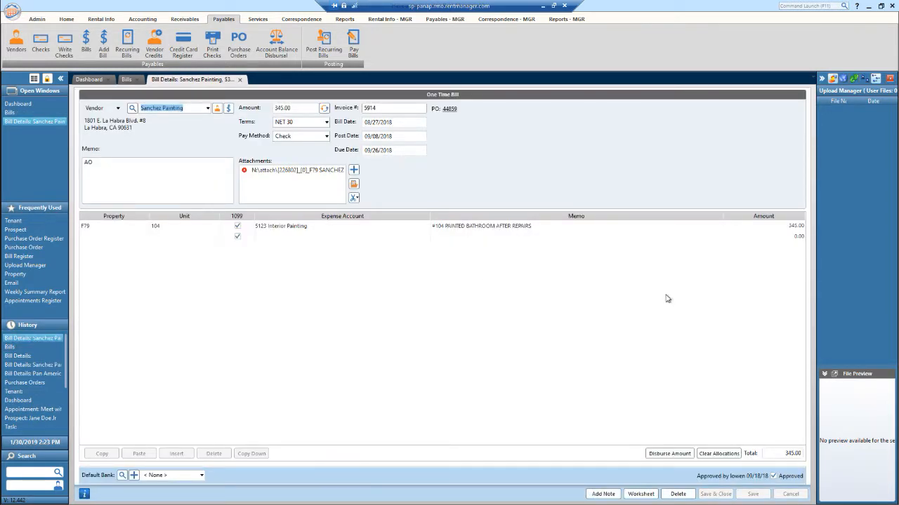
pyautogui.moveTo(651, 289)
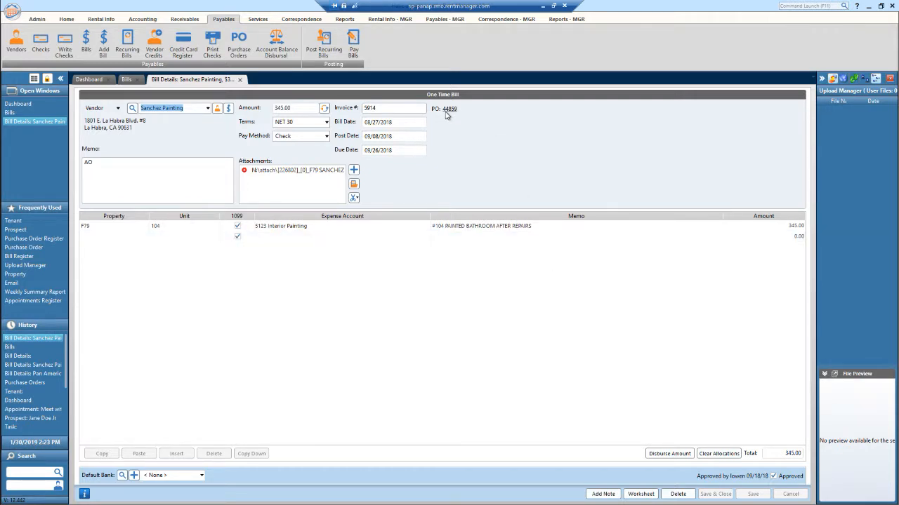
# View purchase order 44859 linked to invoice 3914, then close it.
pyautogui.click(450, 109)
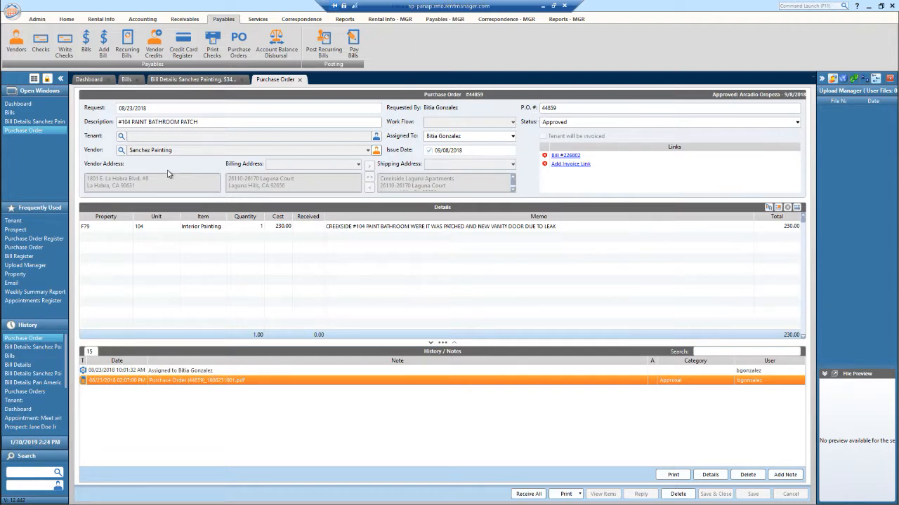
pyautogui.moveTo(573, 449)
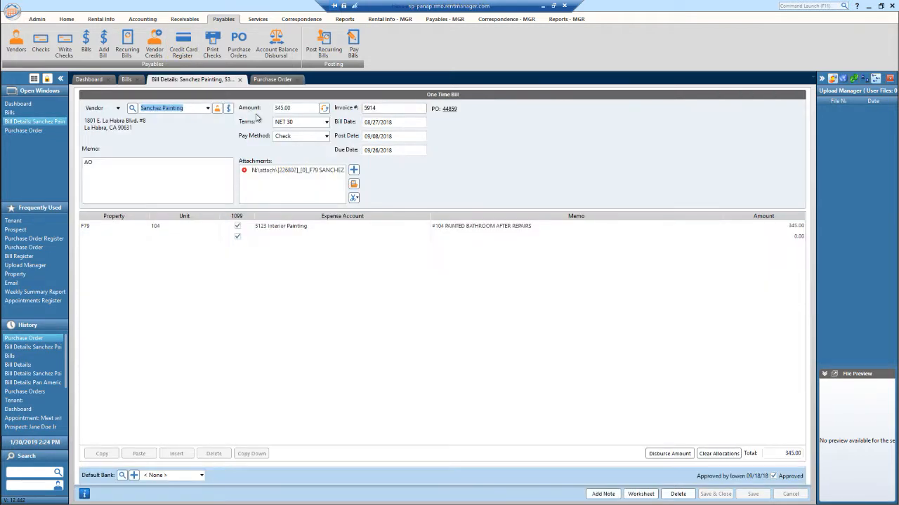
pyautogui.click(273, 78)
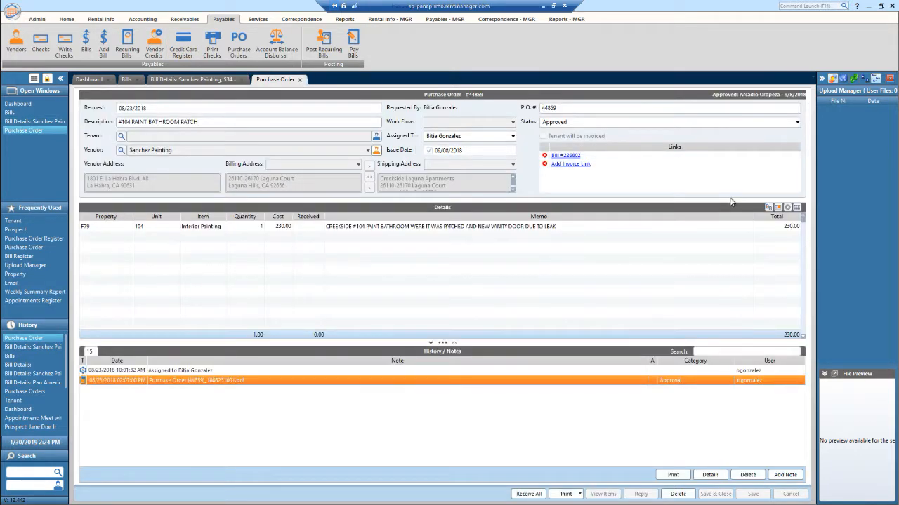
pyautogui.moveTo(300, 79)
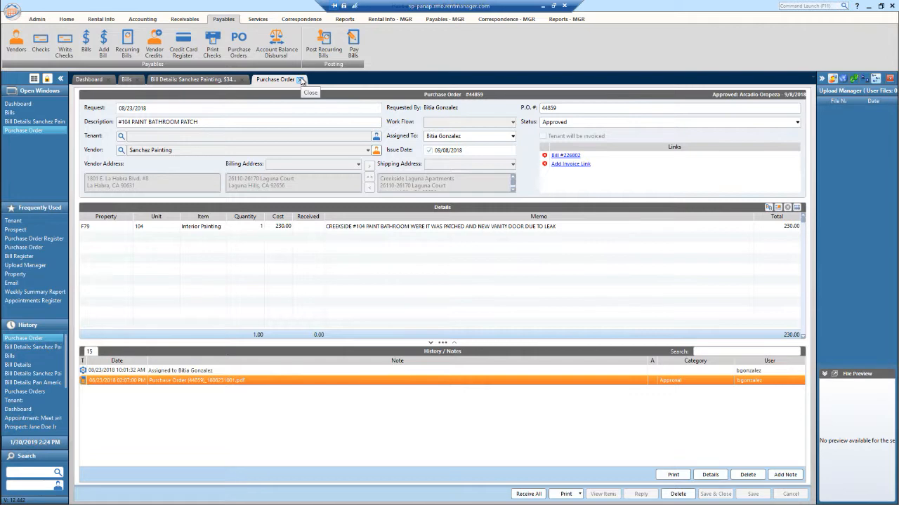
pyautogui.click(300, 78)
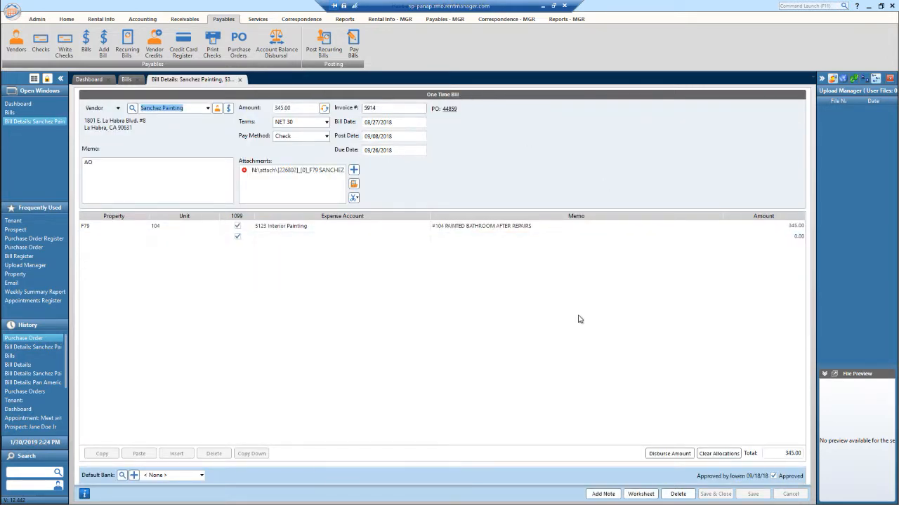
pyautogui.moveTo(130, 79)
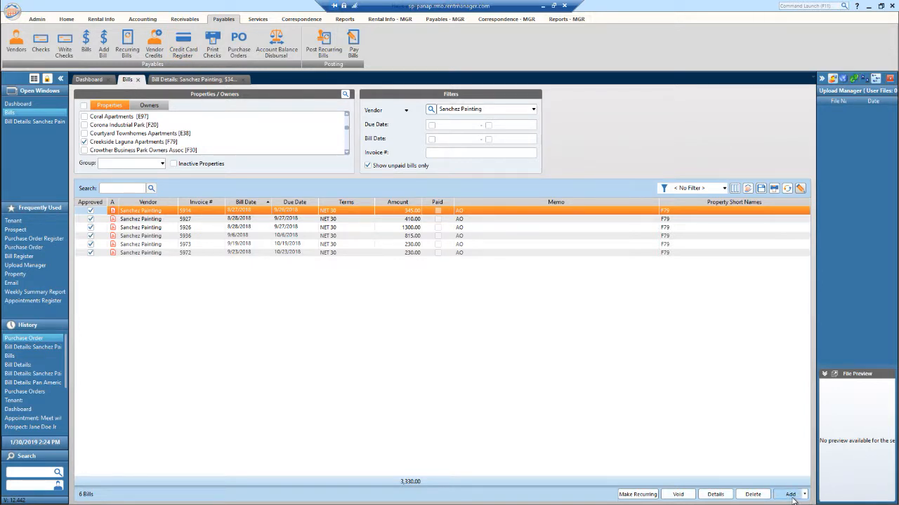
# Bring up a blank new bill form, then return to the Sanchez Painting bills list.
pyautogui.click(789, 494)
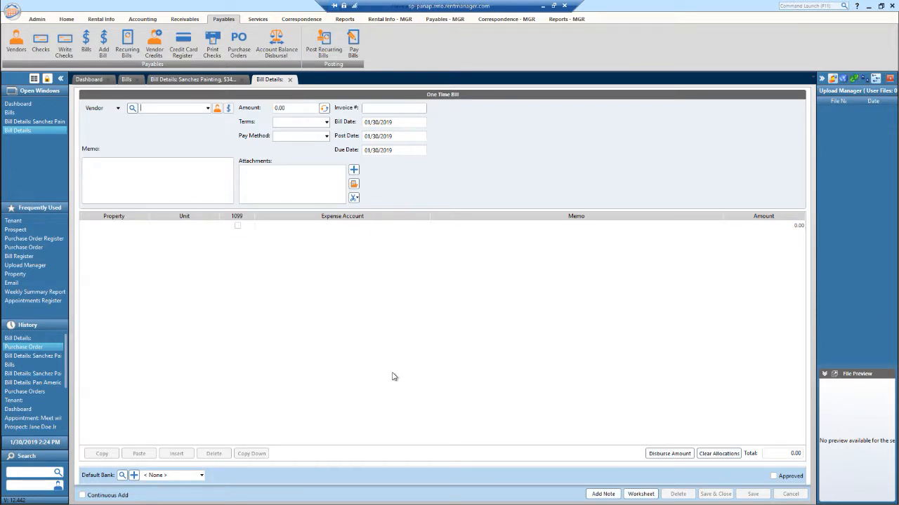
pyautogui.moveTo(148, 236)
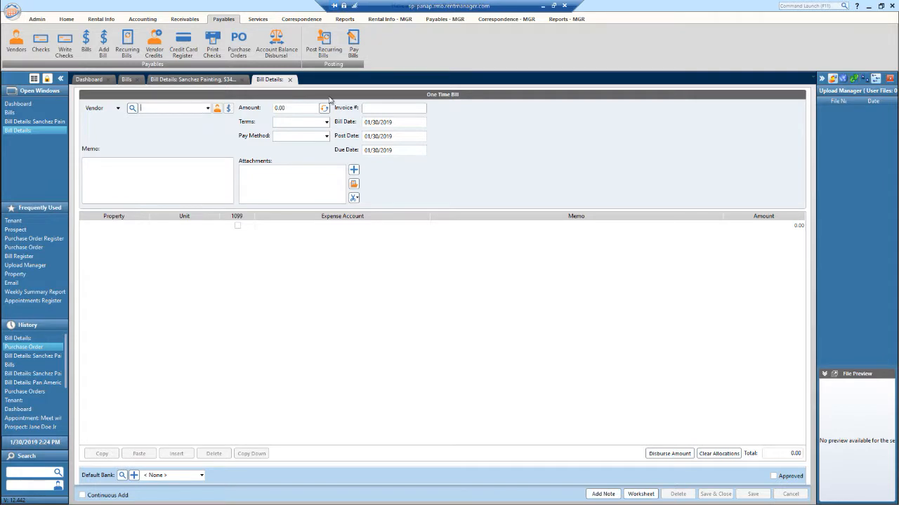
pyautogui.moveTo(259, 145)
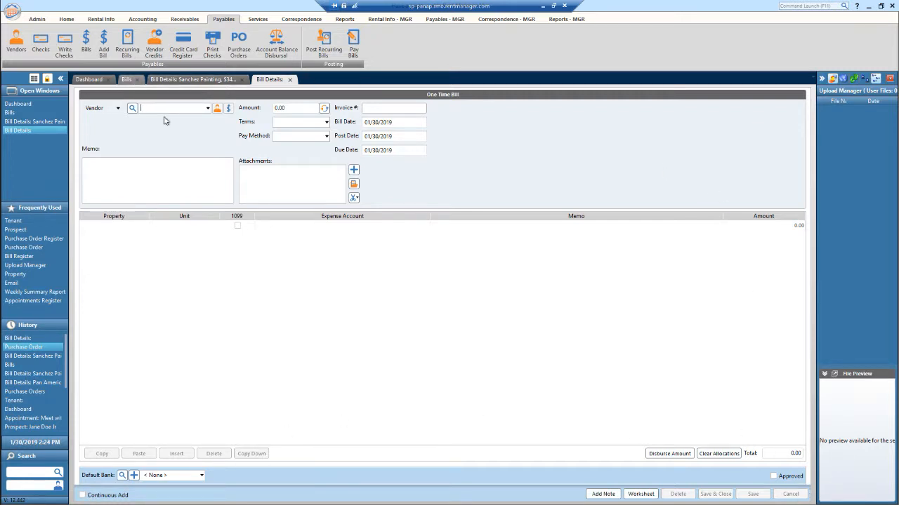
pyautogui.click(126, 78)
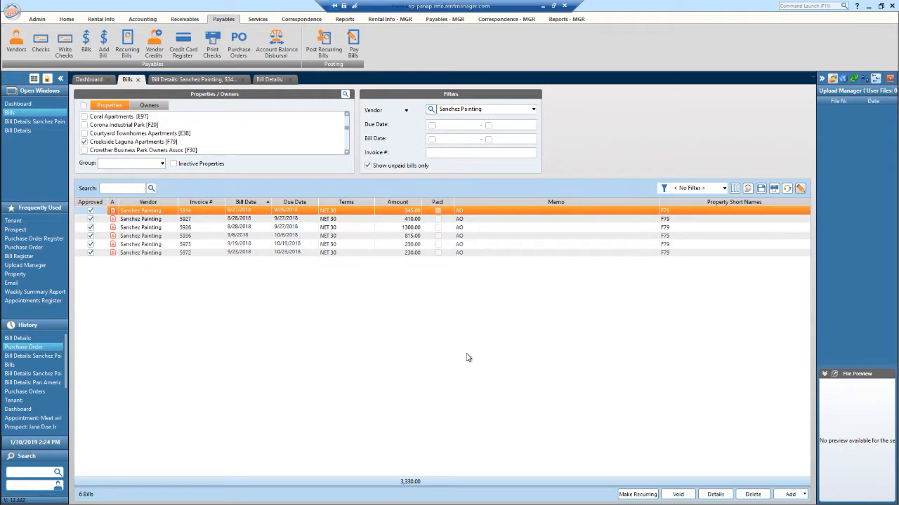